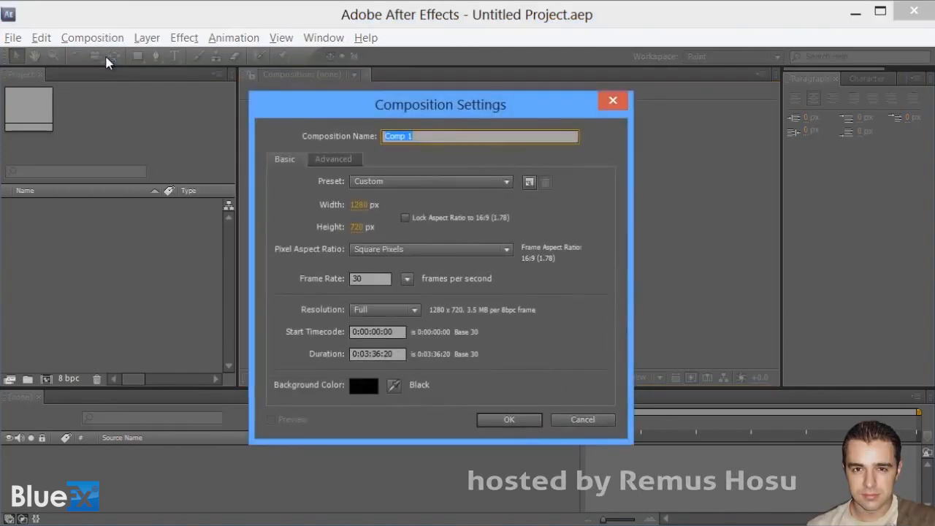
Confirm the 1280×720 Comp 1 and add a text layer reading 'sample text'.
left_click(146, 37)
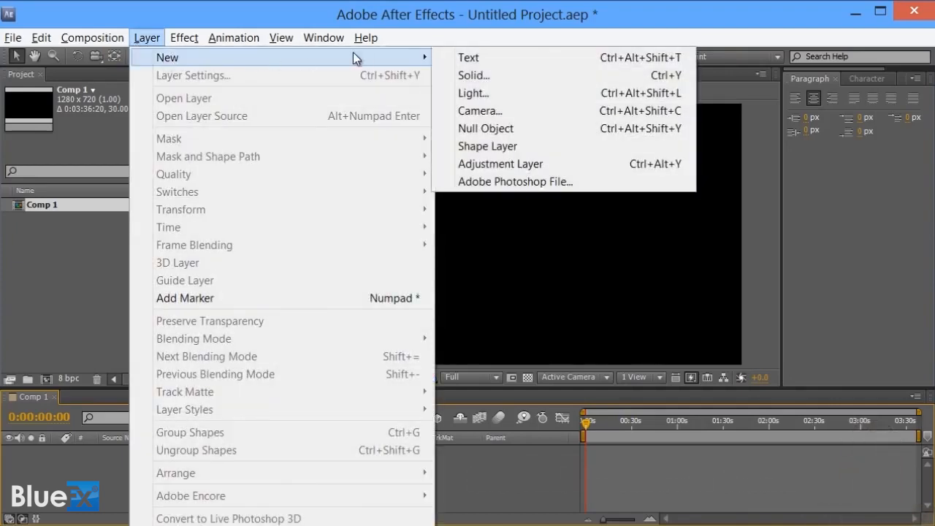
left_click(469, 57)
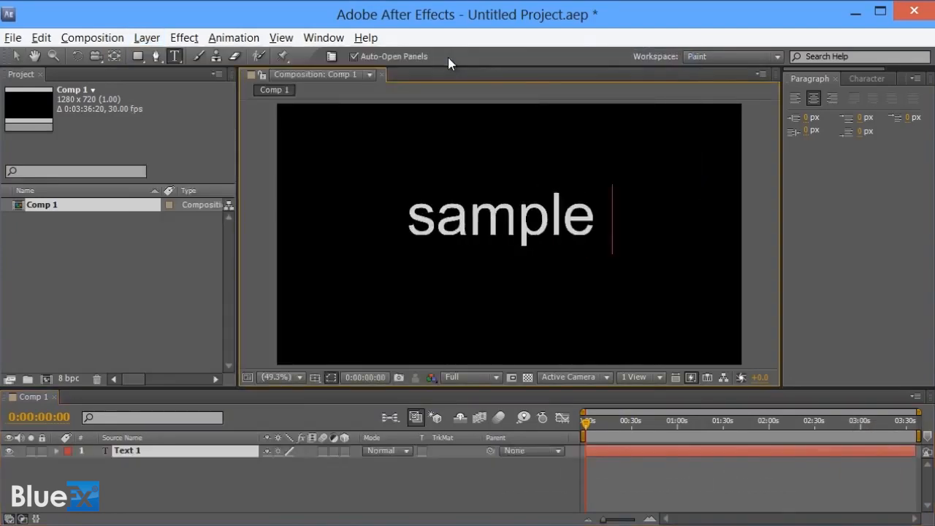
type("text")
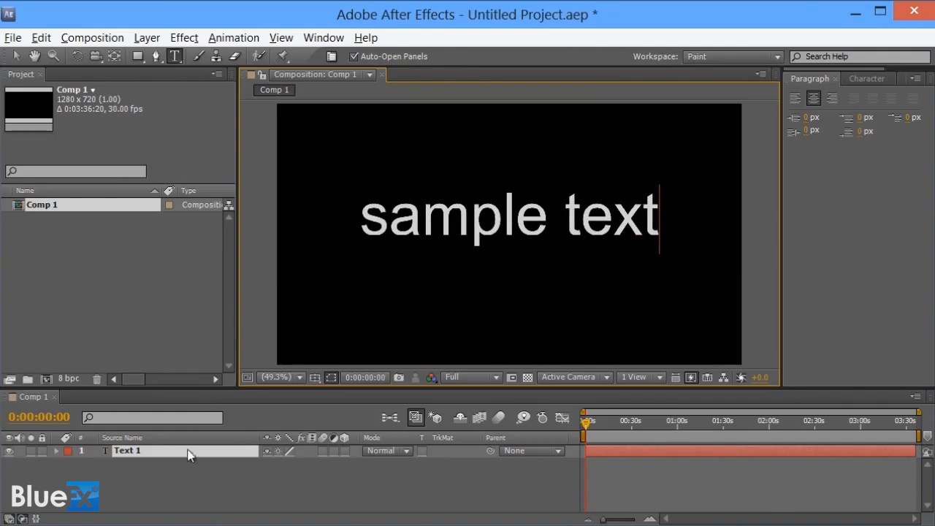
left_click(232, 38)
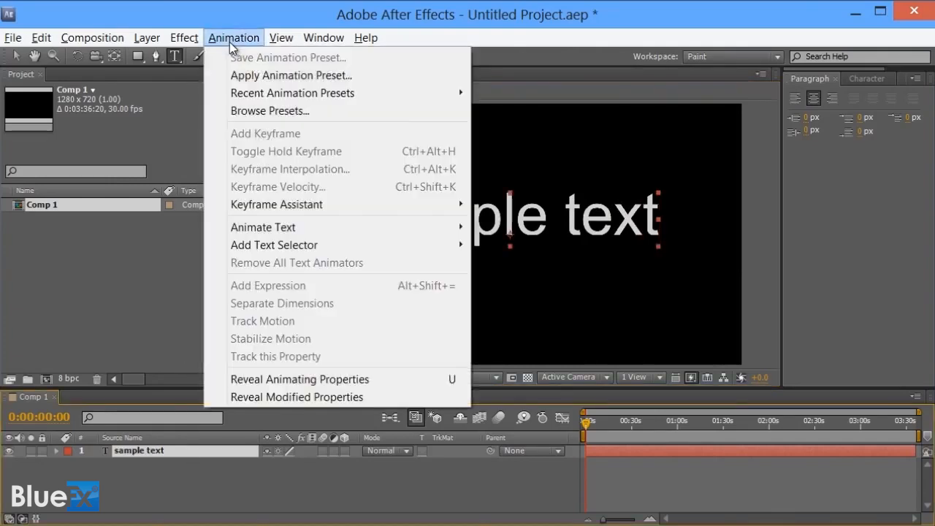
Browse presets in Bridge and apply an Animate In text preset to the layer.
left_click(269, 110)
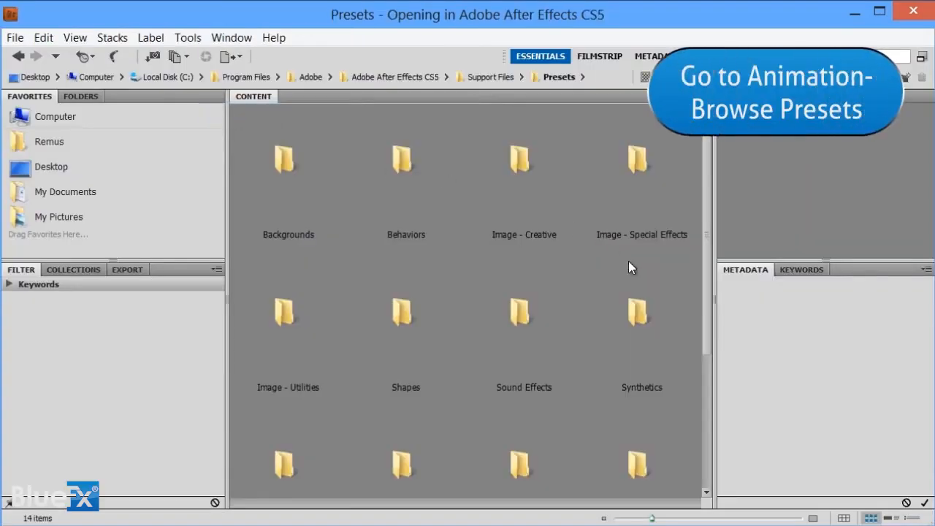
scroll("down", 3)
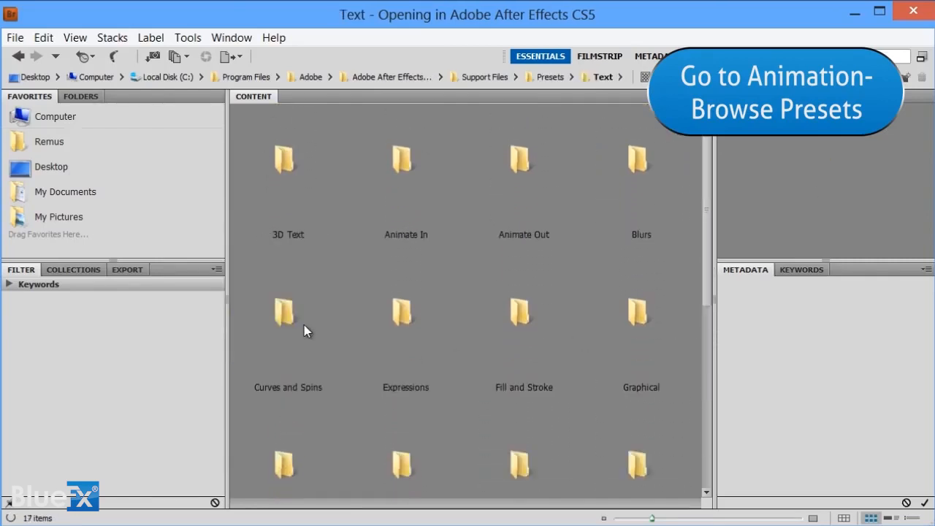
scroll("down", 3)
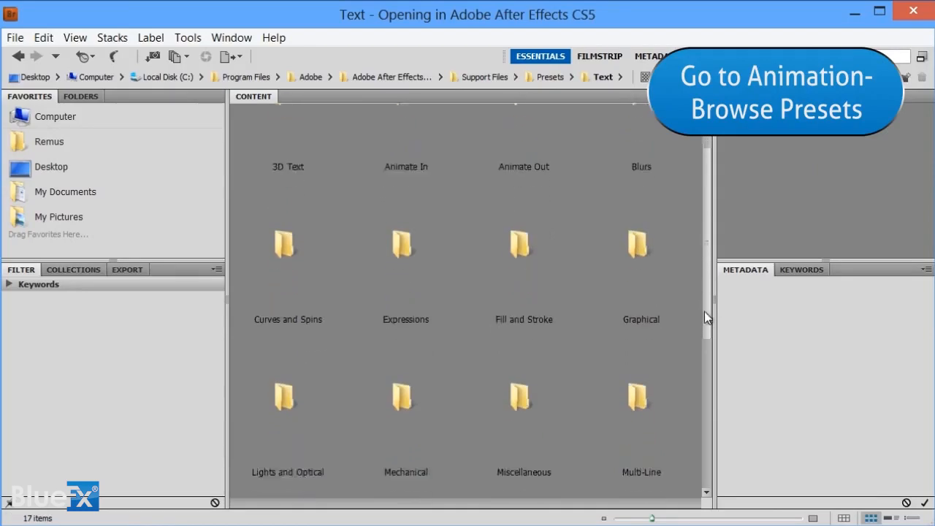
scroll("down", 3)
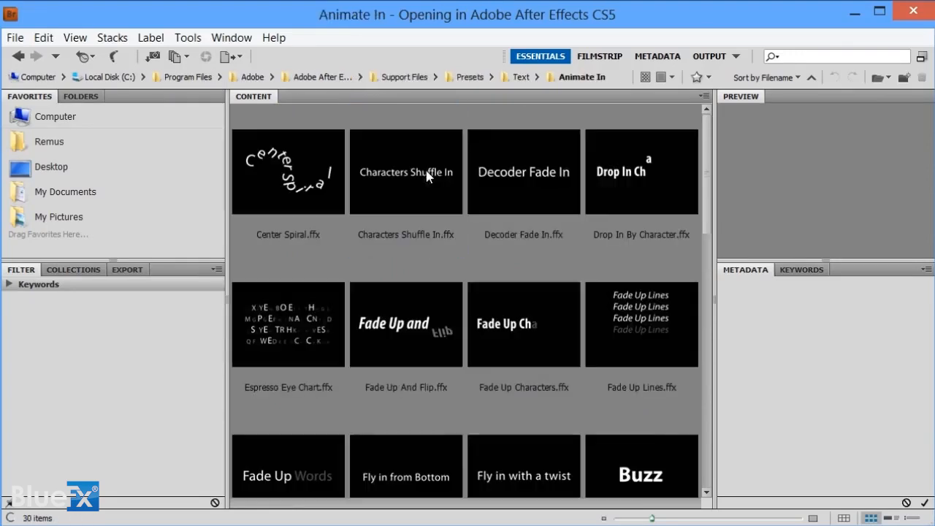
left_click(523, 172)
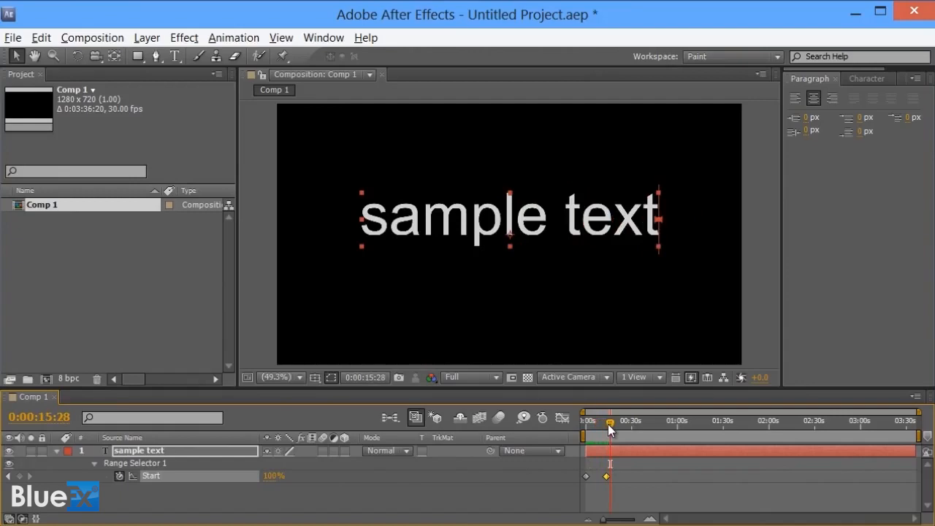
mouse_move(607, 430)
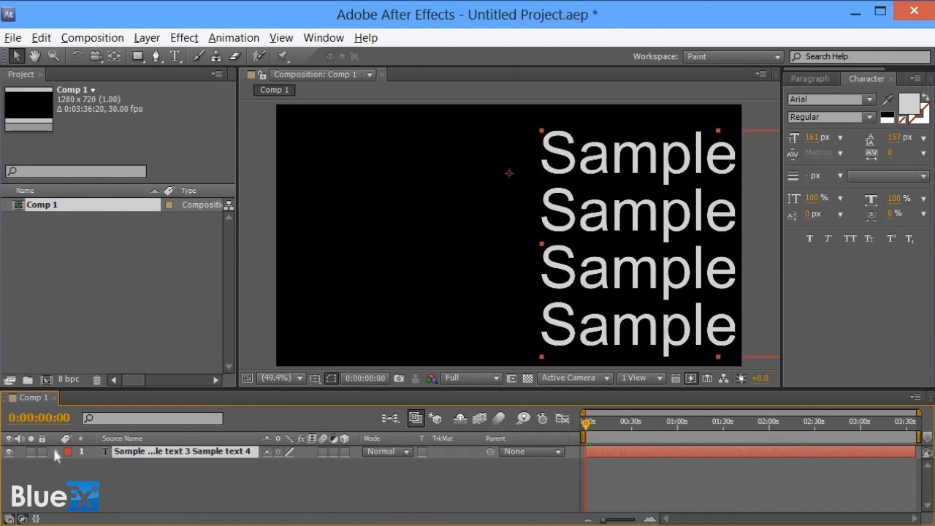
Press P on the four-line Sample text layer.
key("p")
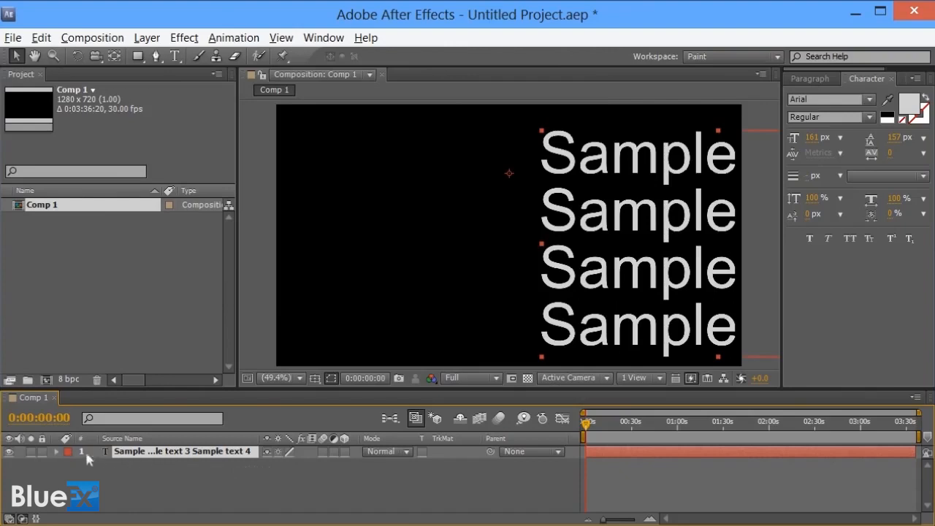
Drag the animator's Position x value right until all four lines leave the frame.
left_click(54, 453)
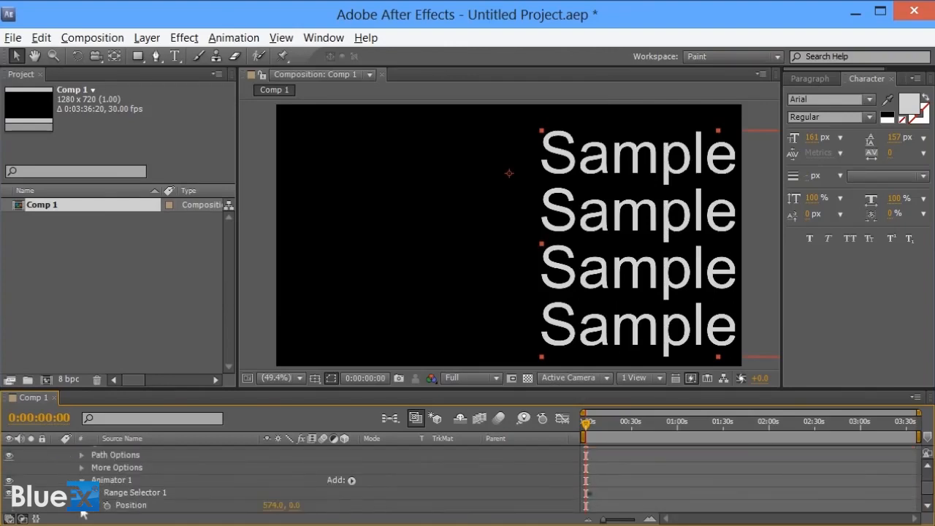
left_click(131, 507)
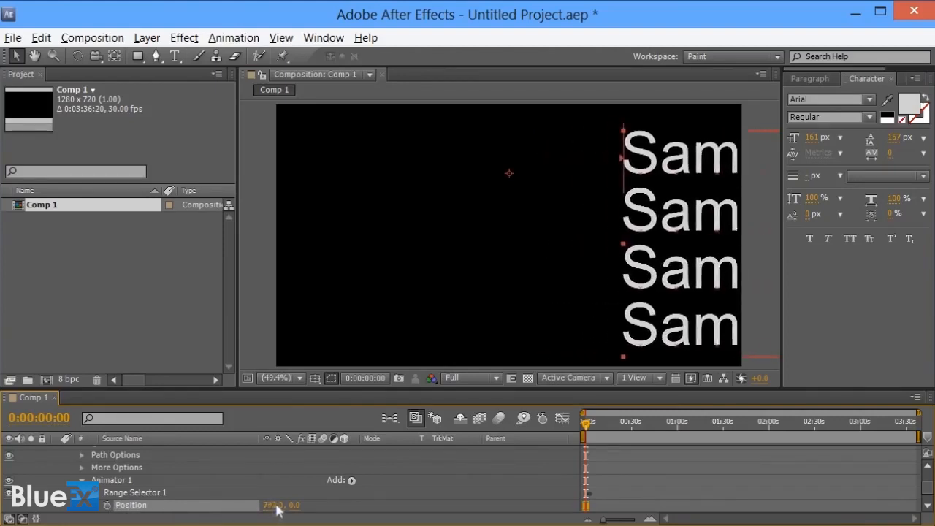
left_click_drag(274, 505, 282, 504)
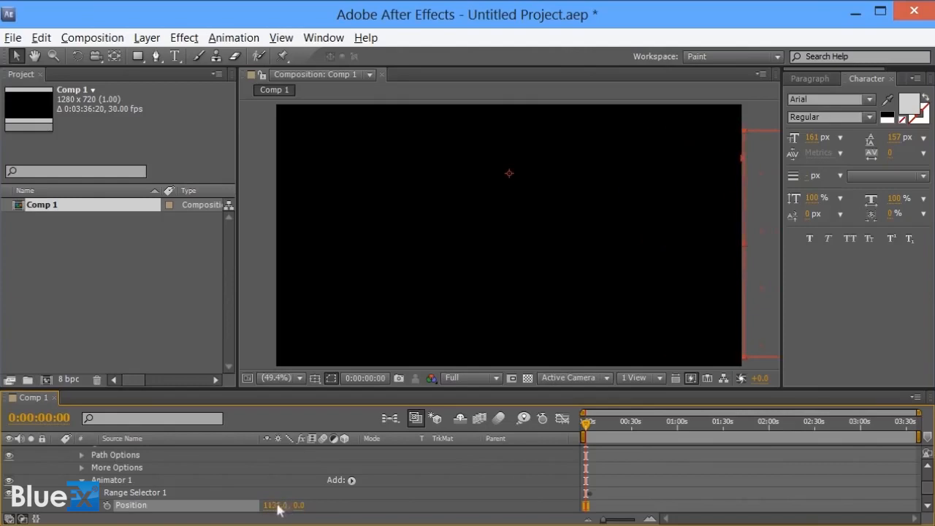